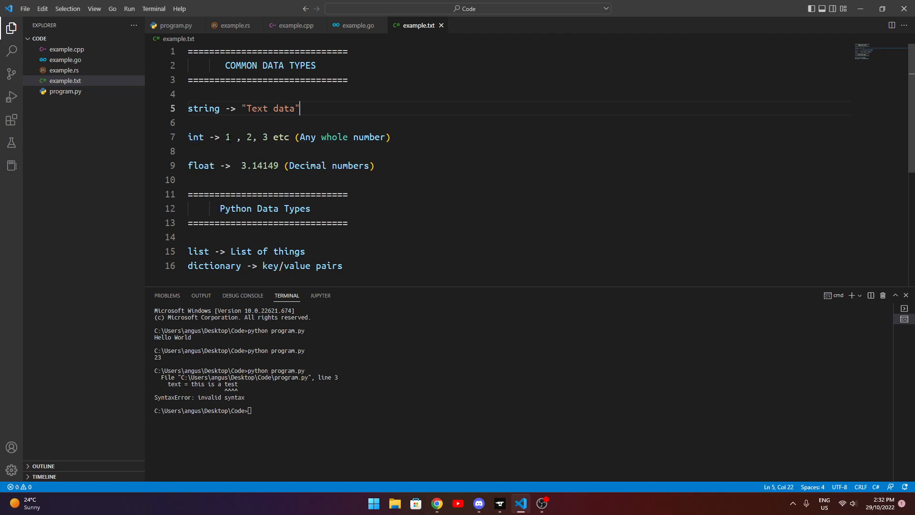
Highlight the 'Text data' value on the string line of example.txt
click(347, 195)
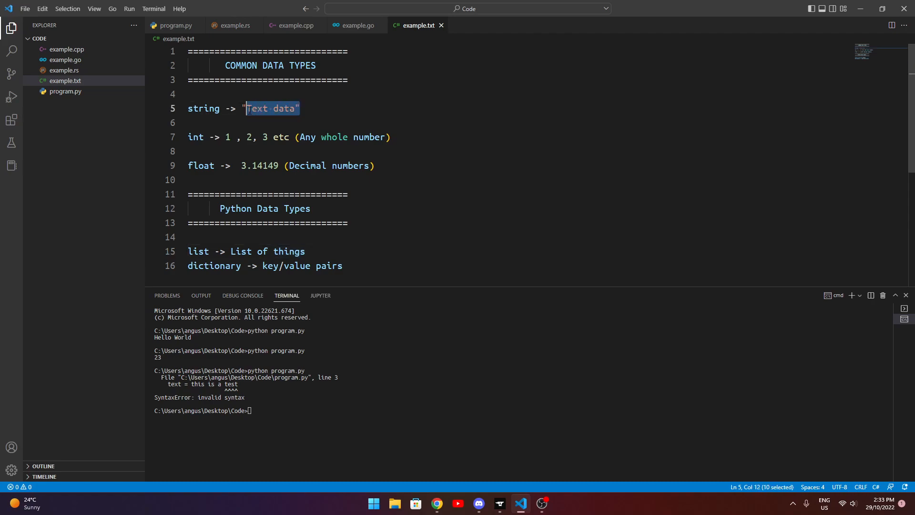
Switch to example.go and declare var name string = 23
click(356, 25)
text(var name string = 23)
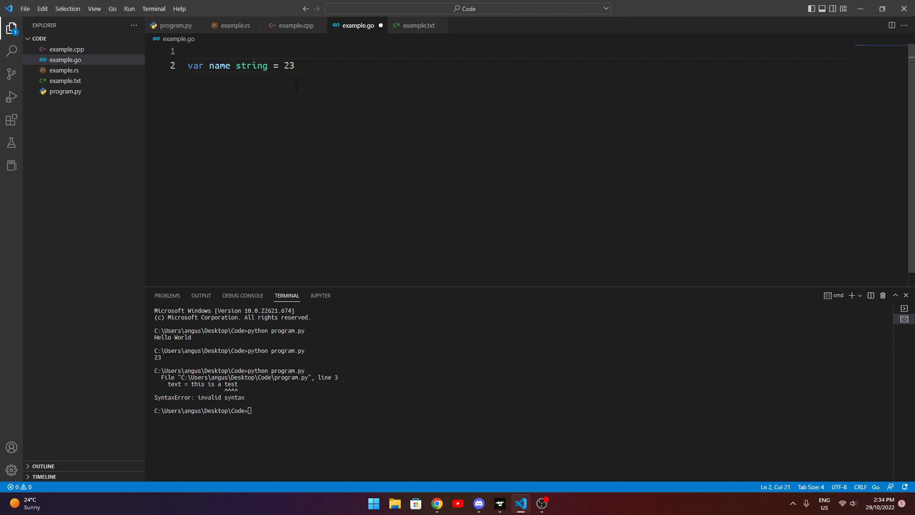
Return to program.py, which assigns text = 23 and prints it
click(176, 25)
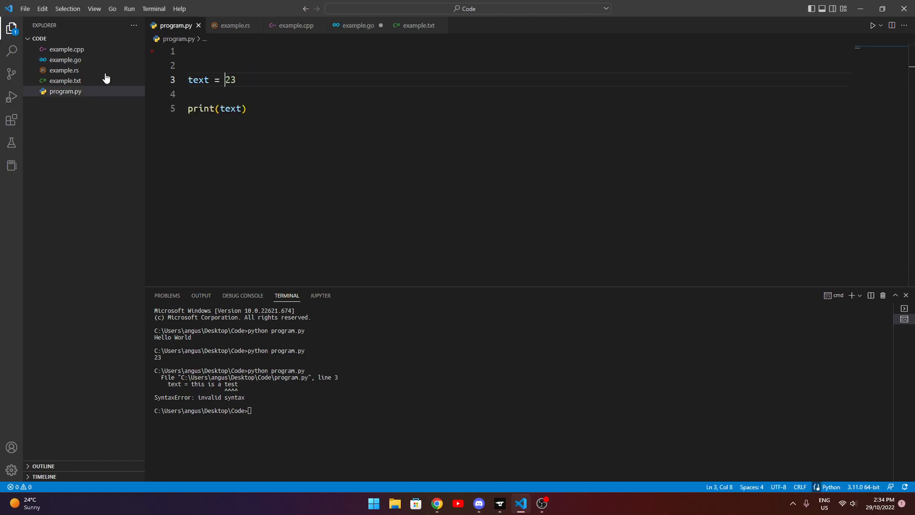
Replace the value 23 assigned to text with the word 'number' and run program.py
double_click(198, 80)
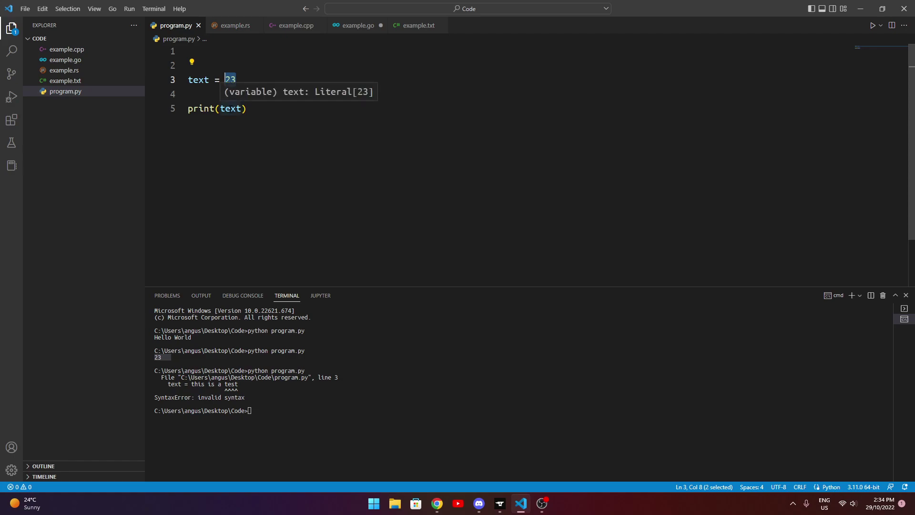
text(number)
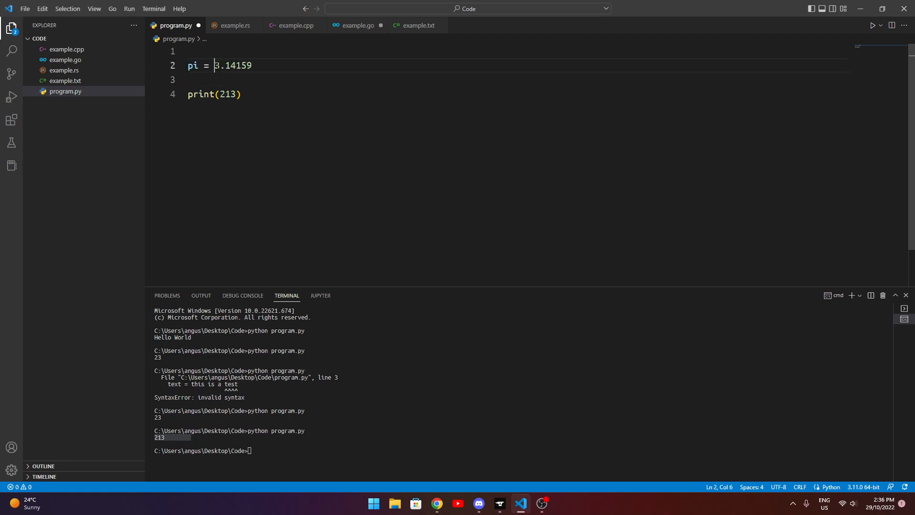
Add the line age = 20 below pi = 3.14159 in program.py
text(age = 20)
click(520, 450)
text(python program.py)
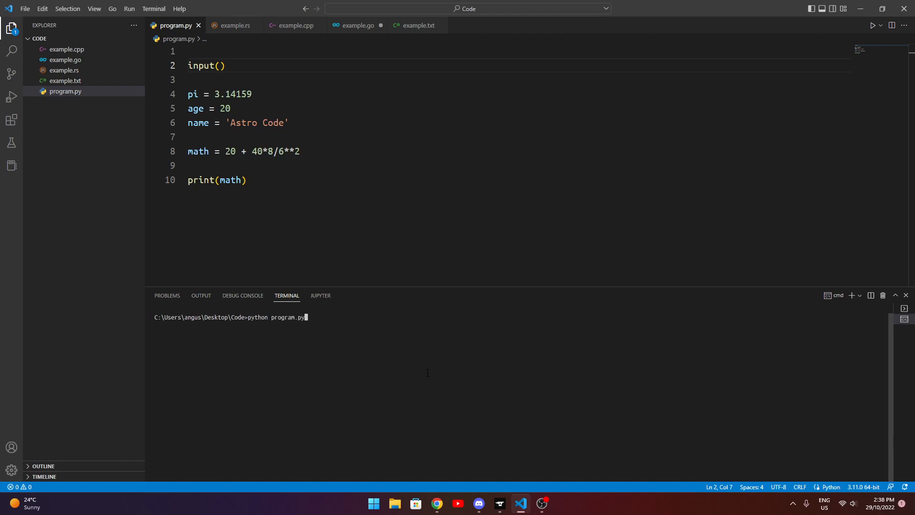
Run python program.py so the terminal prints 28.88888888888889
key(Enter)
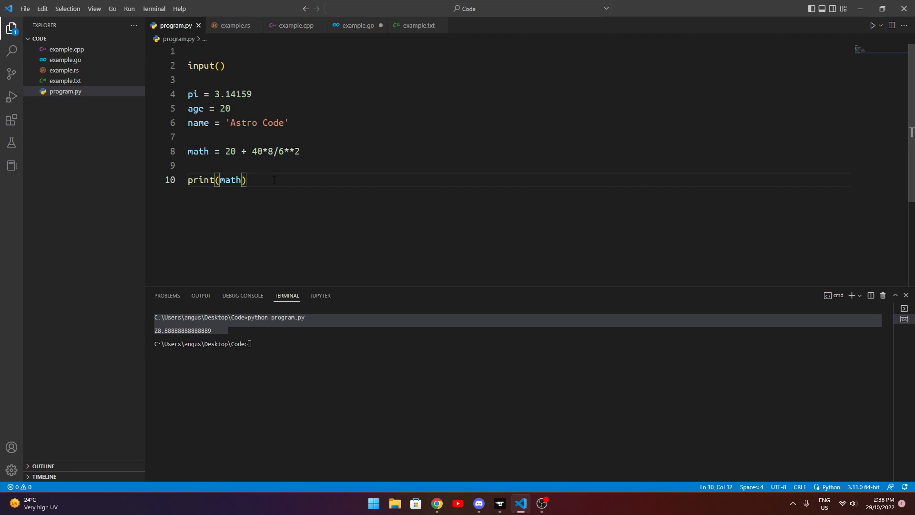